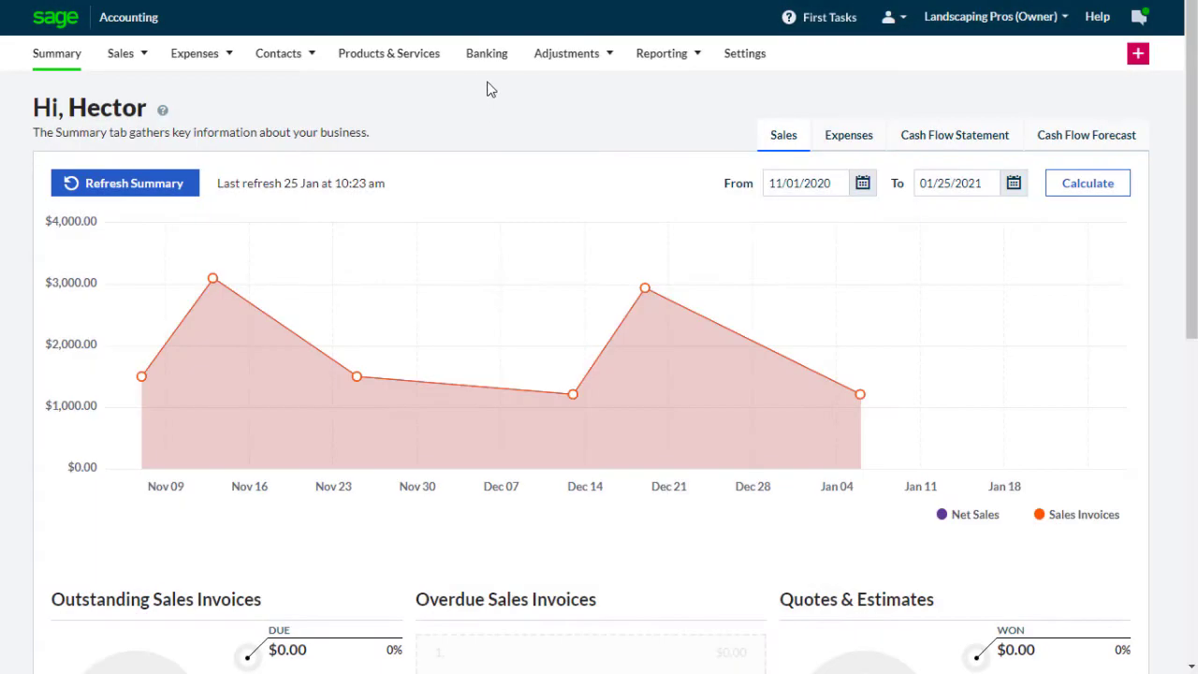
# Open the Chequing account from Banking and scroll down to its 14-transaction activity list.
pyautogui.click(486, 54)
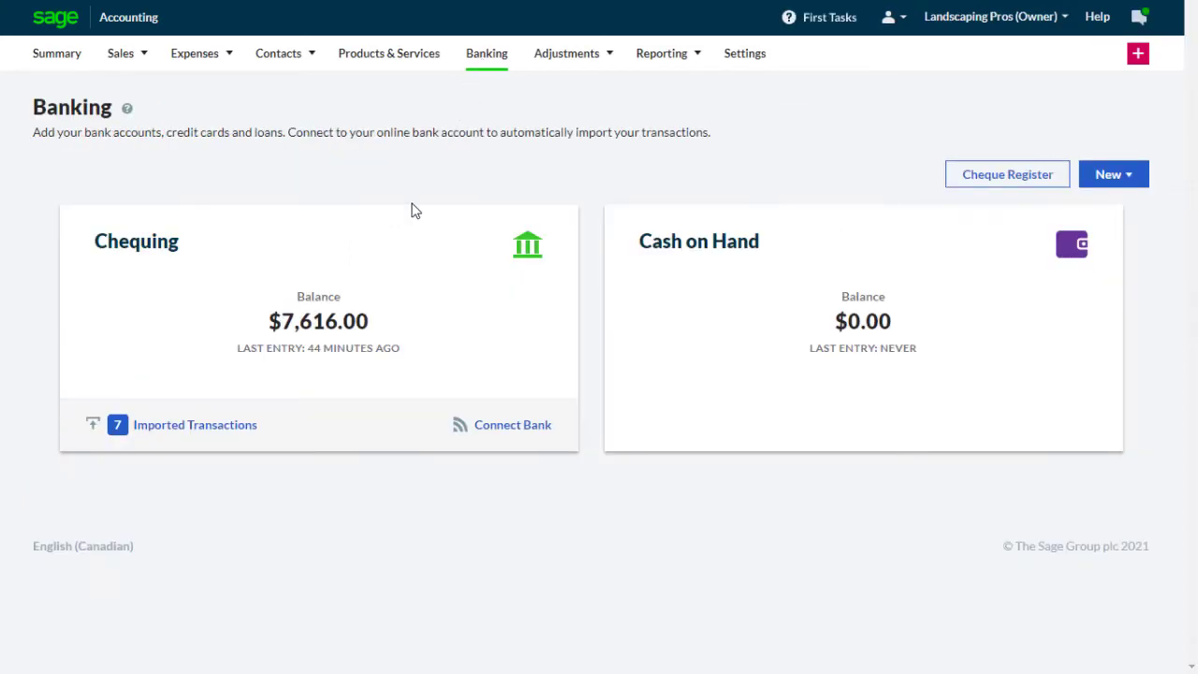
pyautogui.click(136, 241)
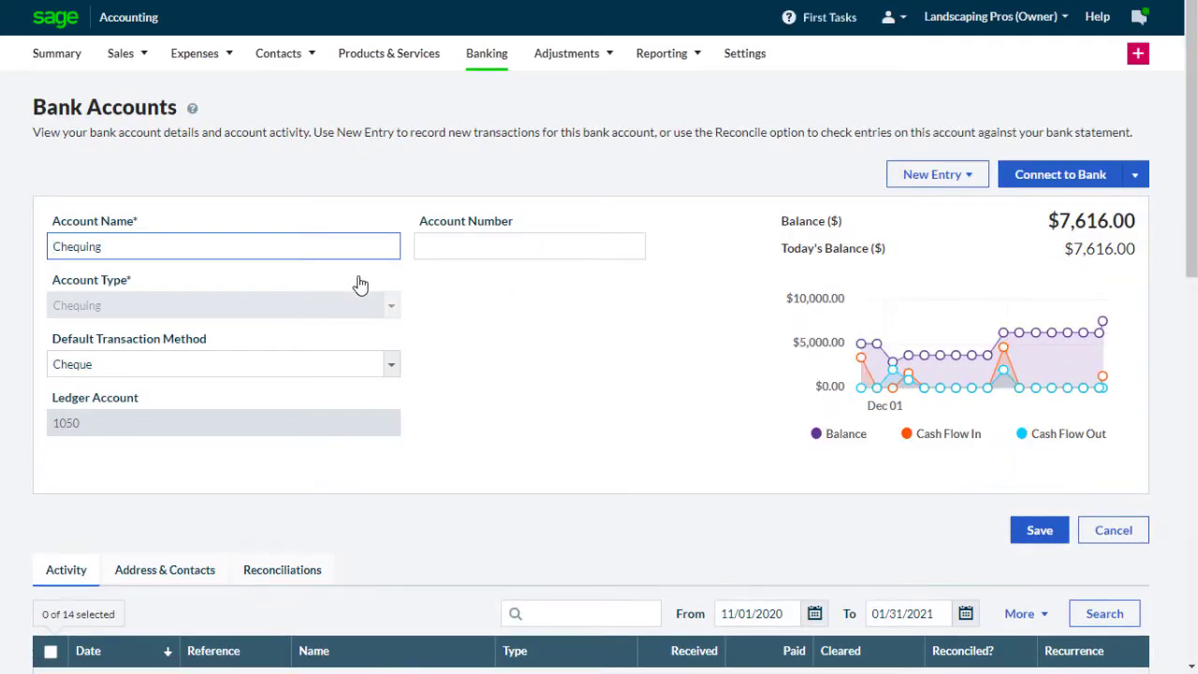
pyautogui.scroll(-3)
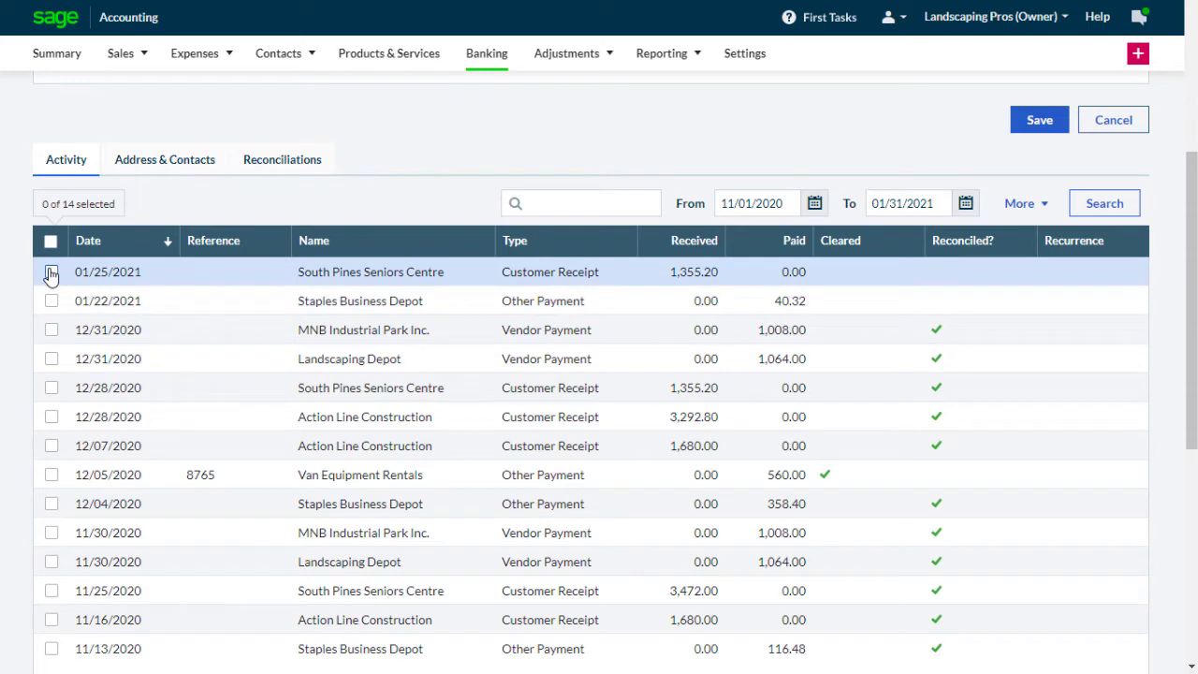
# Delete the 01/25/2021 South Pines Seniors Centre receipt, then select the reconciled 12/04/2020 Staples payment.
pyautogui.click(50, 271)
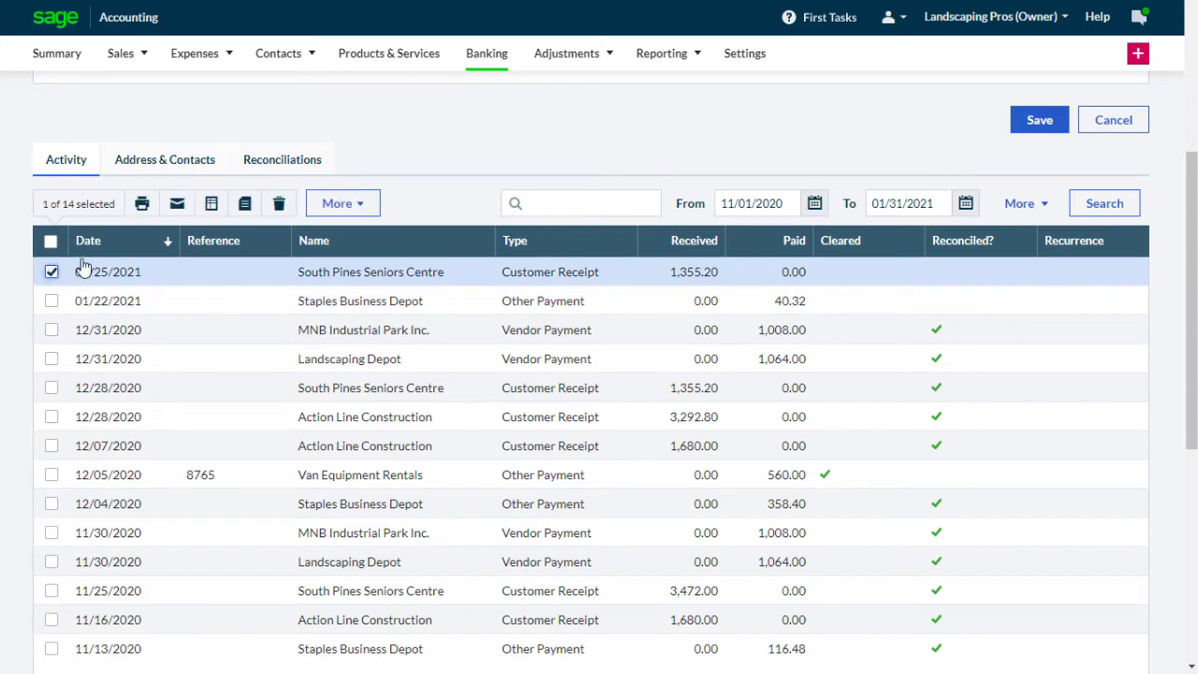
pyautogui.click(278, 203)
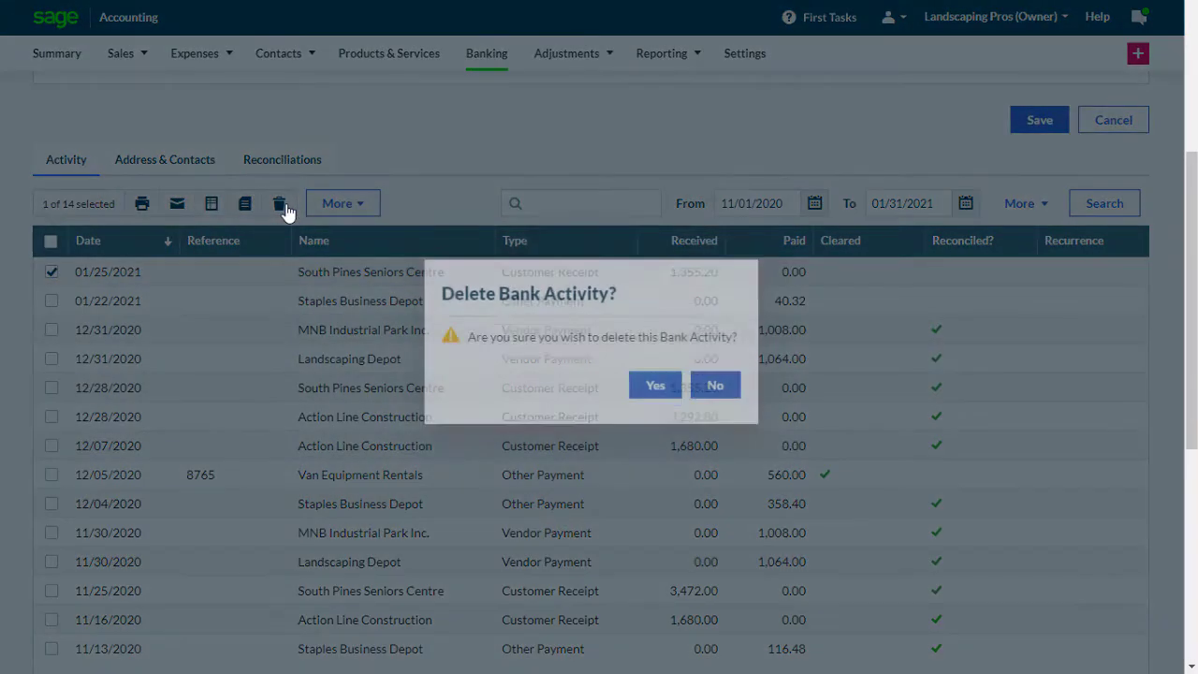
pyautogui.click(655, 385)
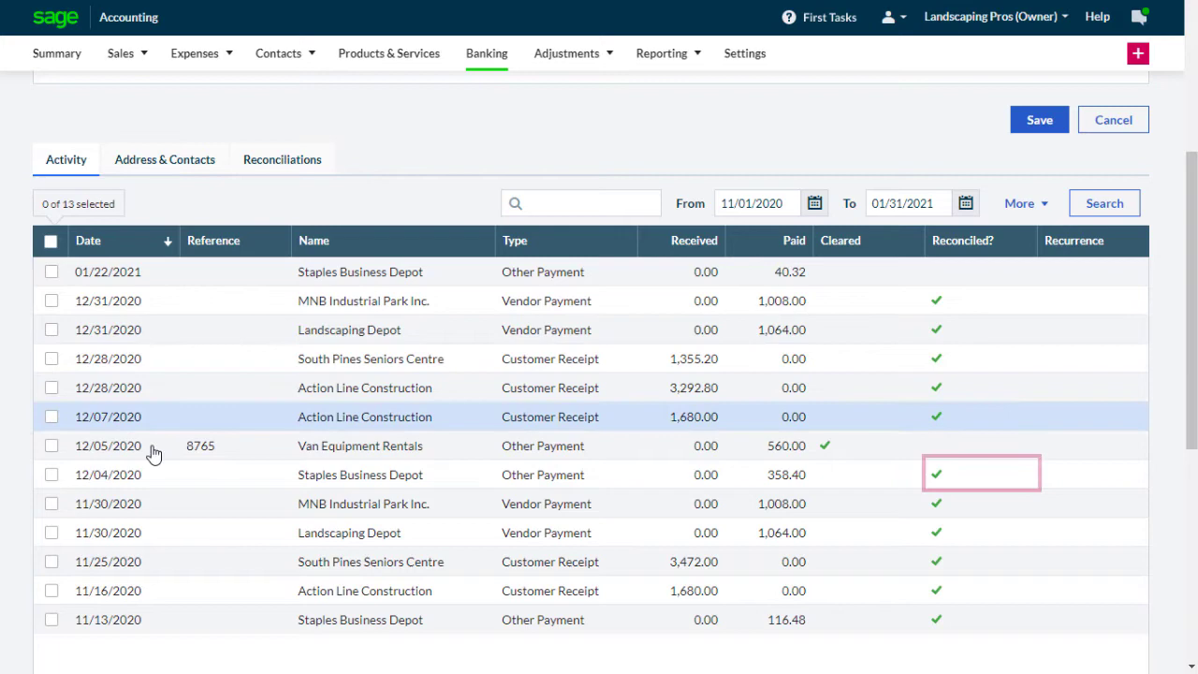
pyautogui.moveTo(211, 475)
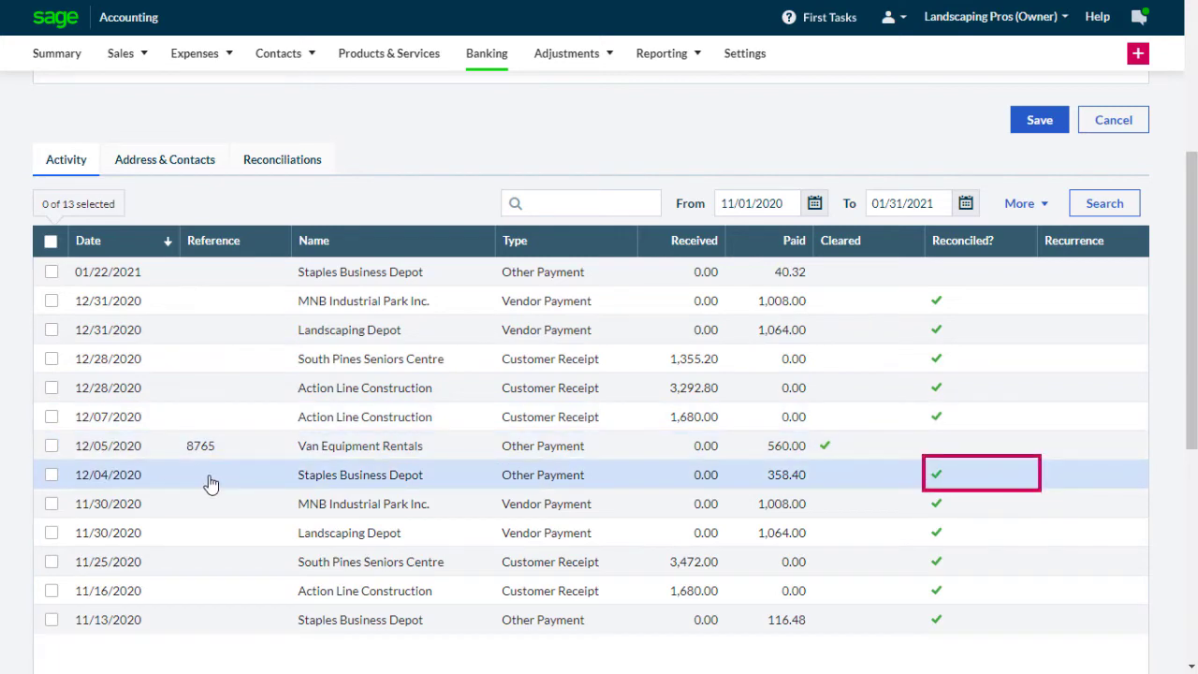
pyautogui.click(279, 203)
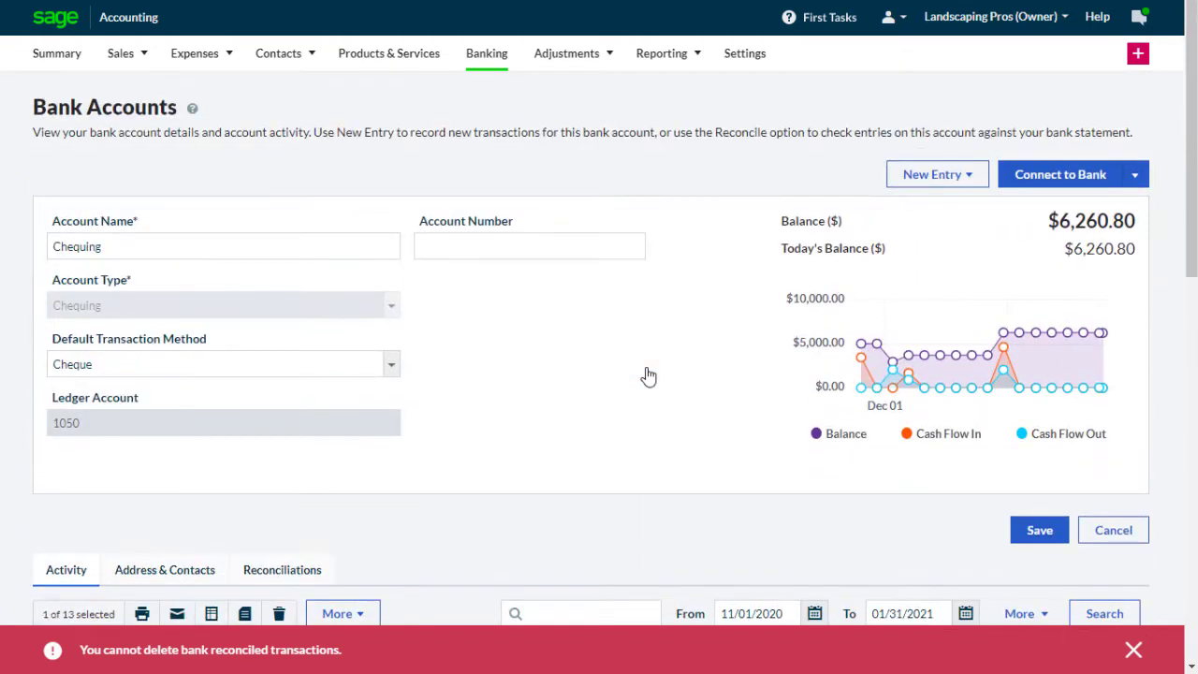
# In Reconcile, untick the 12/04/2020 Staples Business Depot payment and save for later.
pyautogui.click(1134, 174)
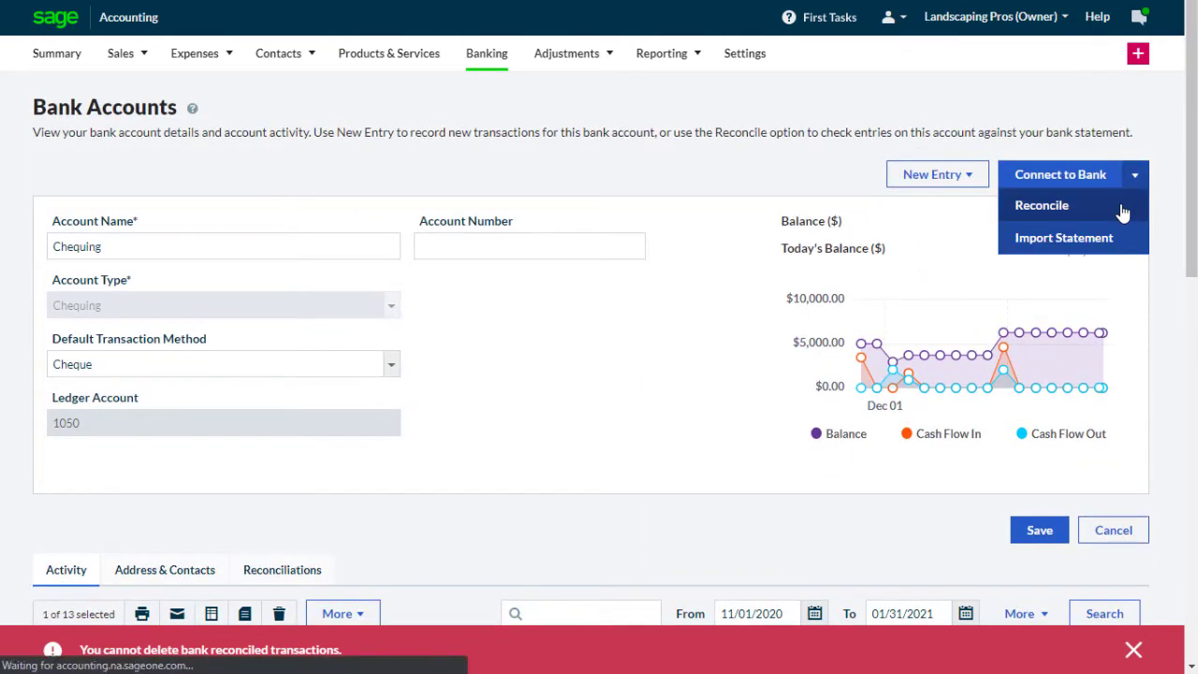
pyautogui.click(1042, 205)
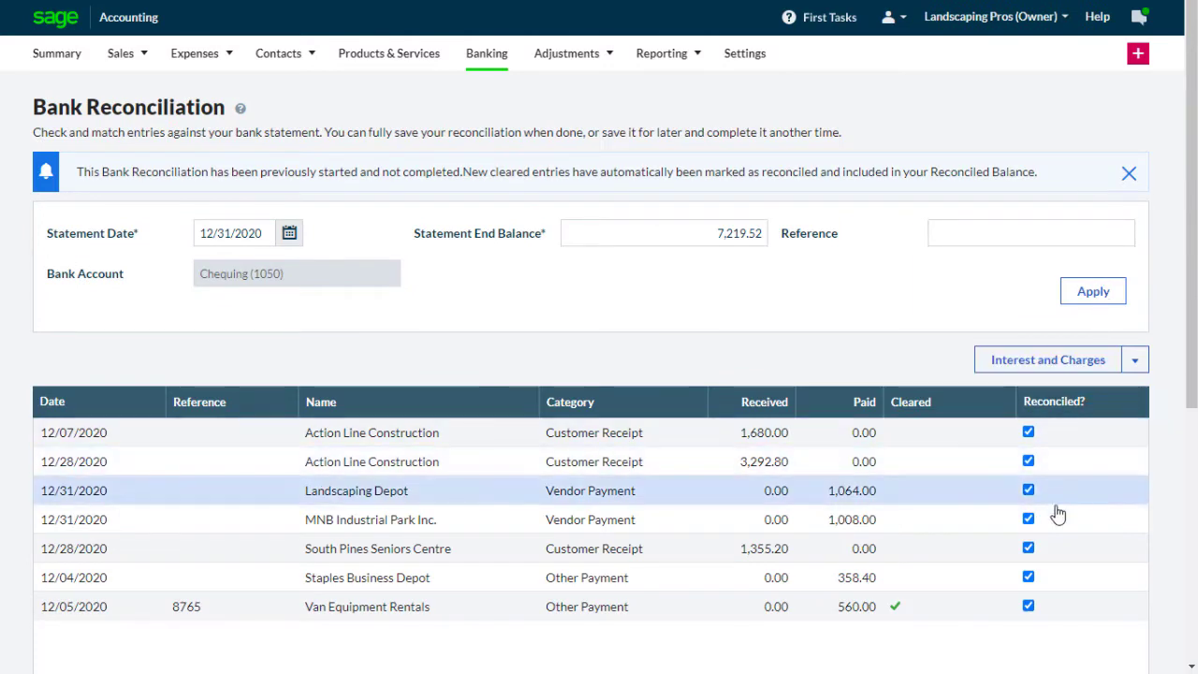
pyautogui.click(1027, 577)
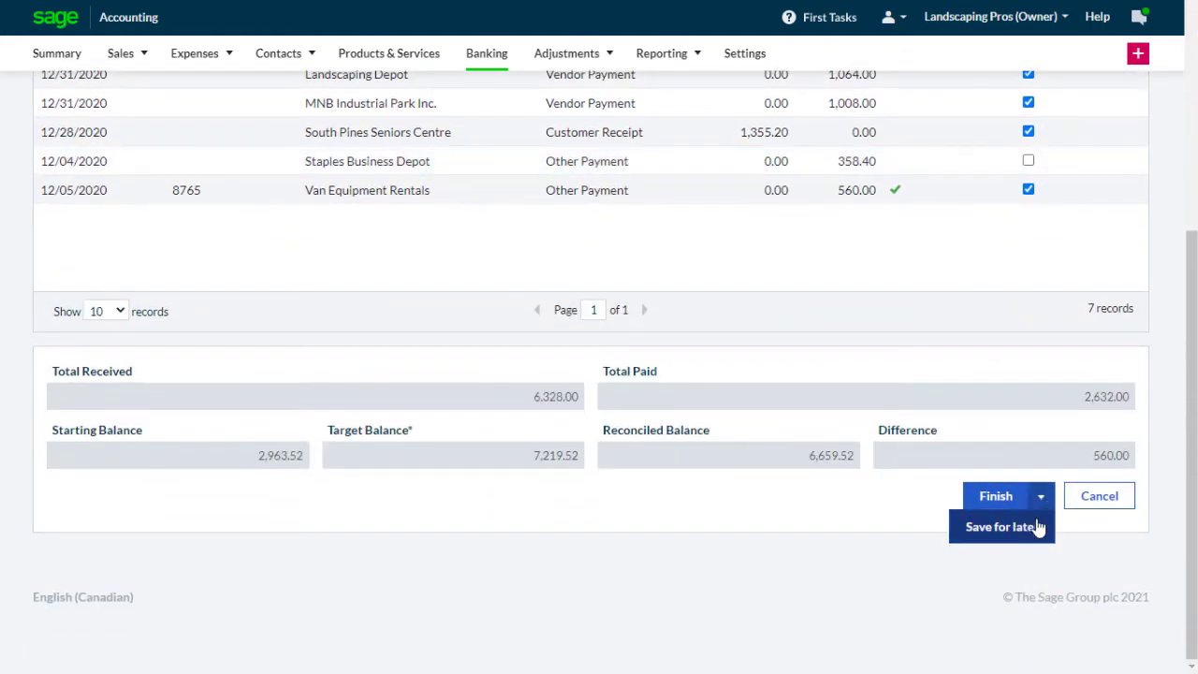
pyautogui.click(1001, 526)
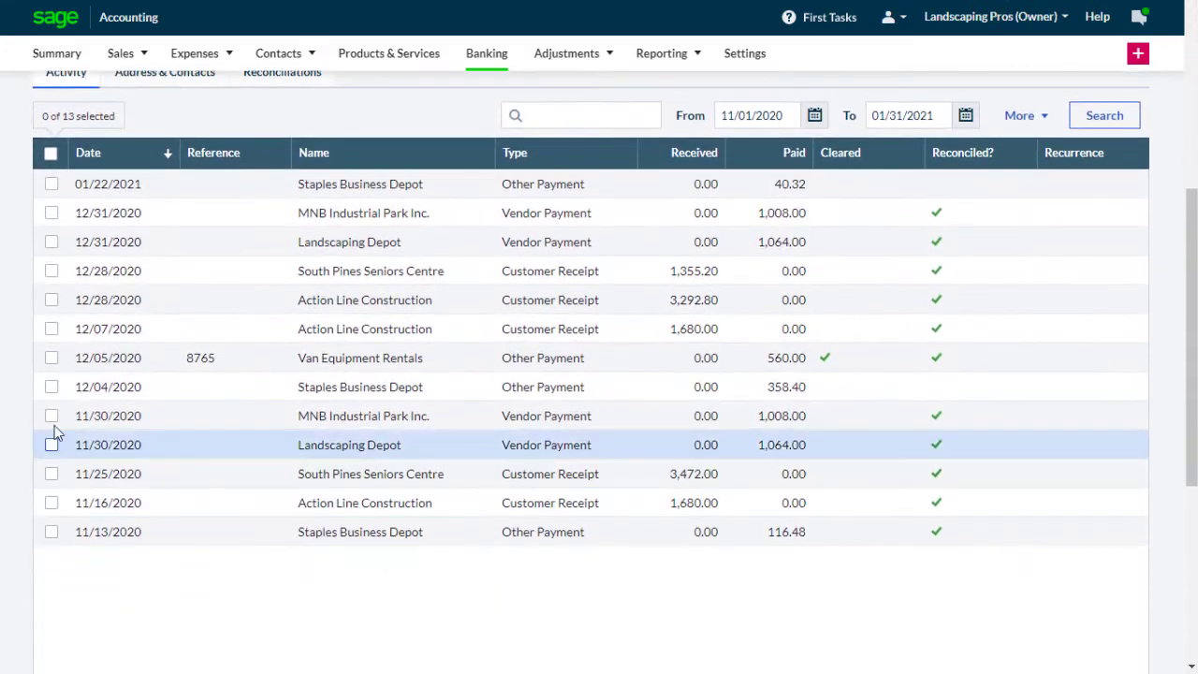
# Select the 12/04/2020 Staples Business Depot payment of 358.40 and confirm its deletion.
pyautogui.click(278, 115)
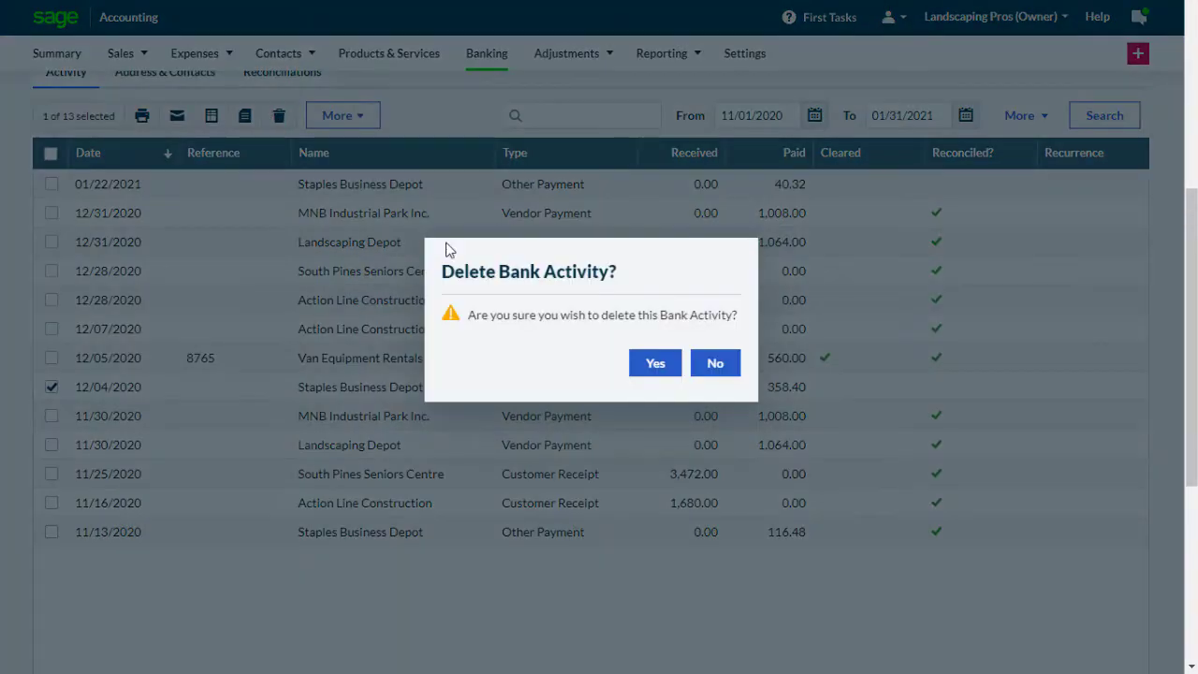
pyautogui.click(655, 364)
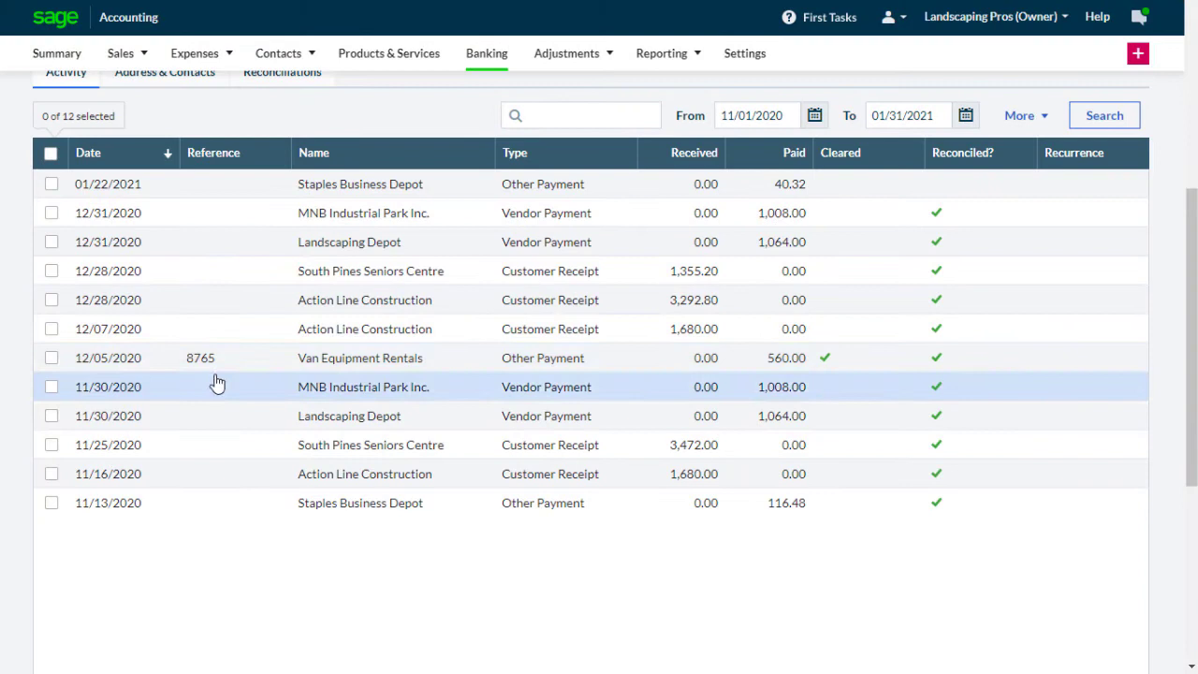
pyautogui.moveTo(14, 361)
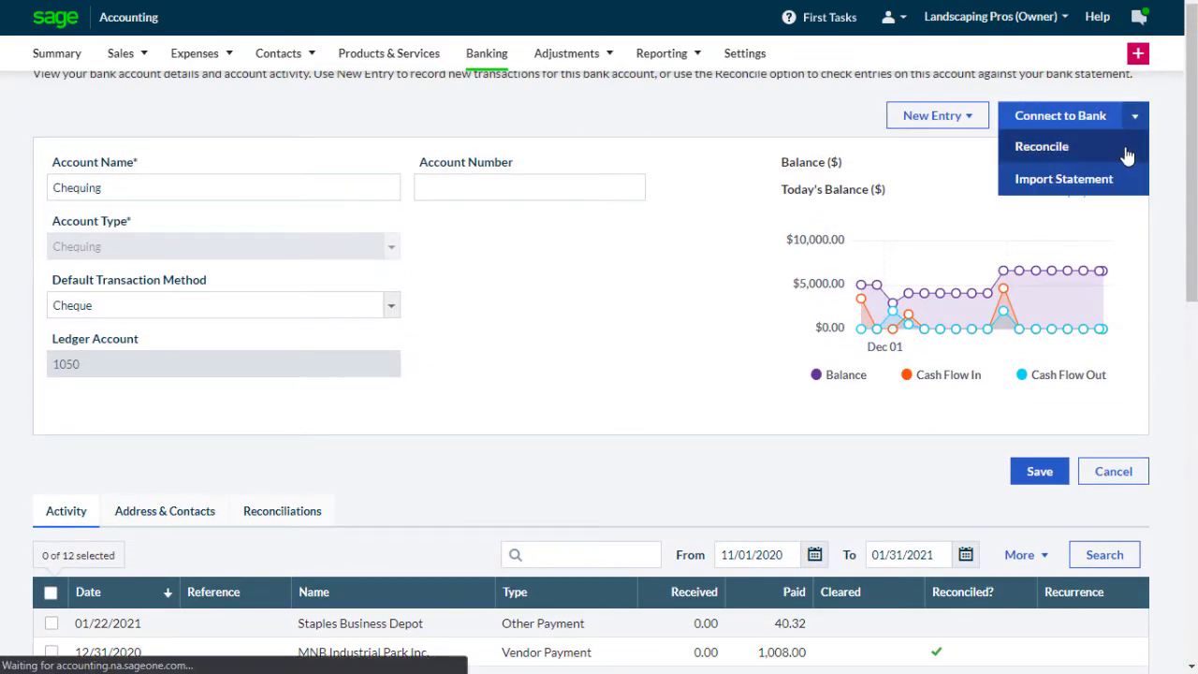
# Unmark the 12/05/2020 Van Equipment Rentals payment, save reconciliation for later, and delete the 560.00 payment.
pyautogui.click(1041, 146)
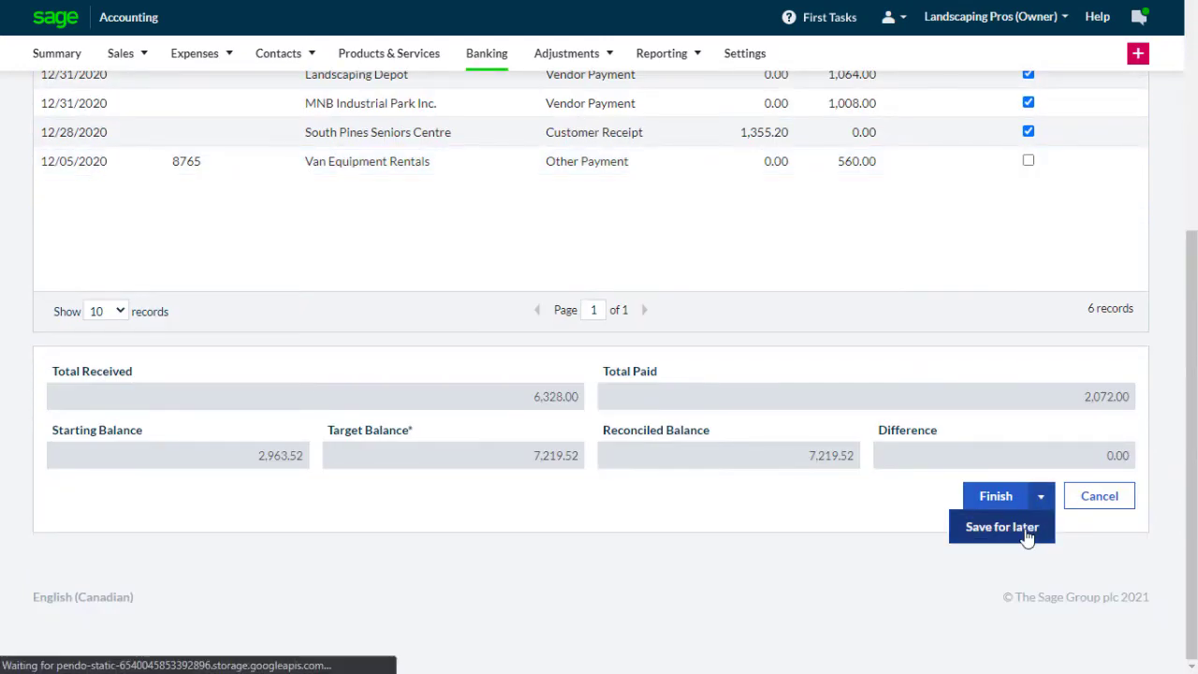
pyautogui.click(1002, 525)
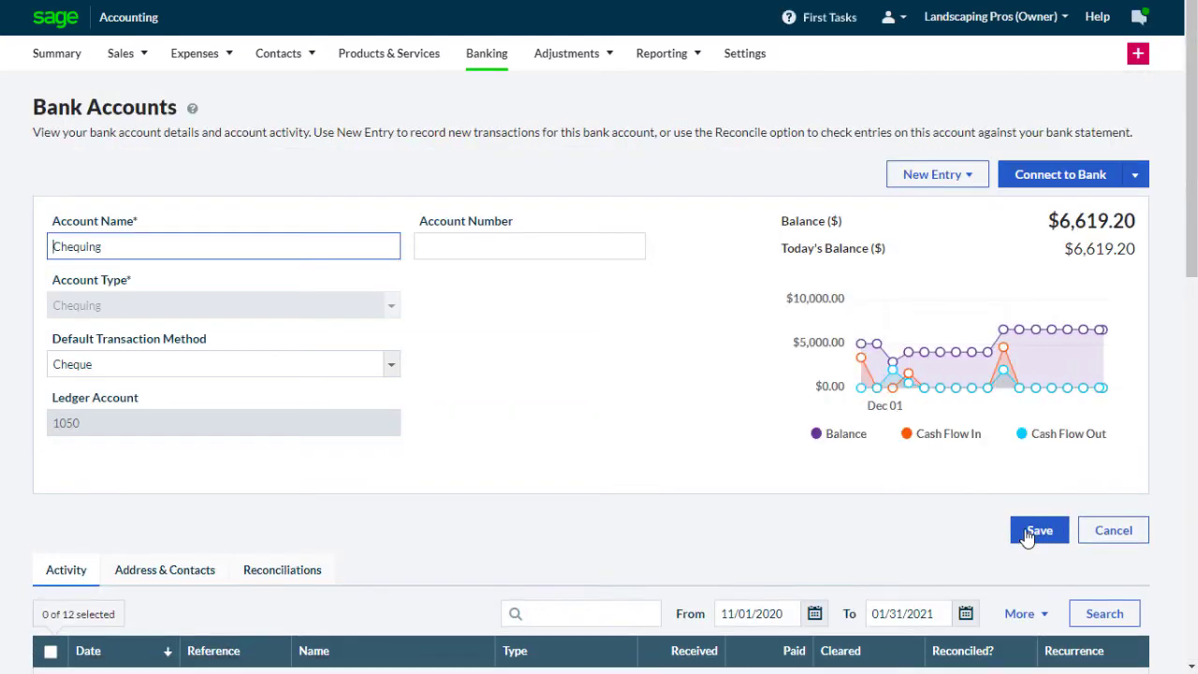
pyautogui.click(1039, 530)
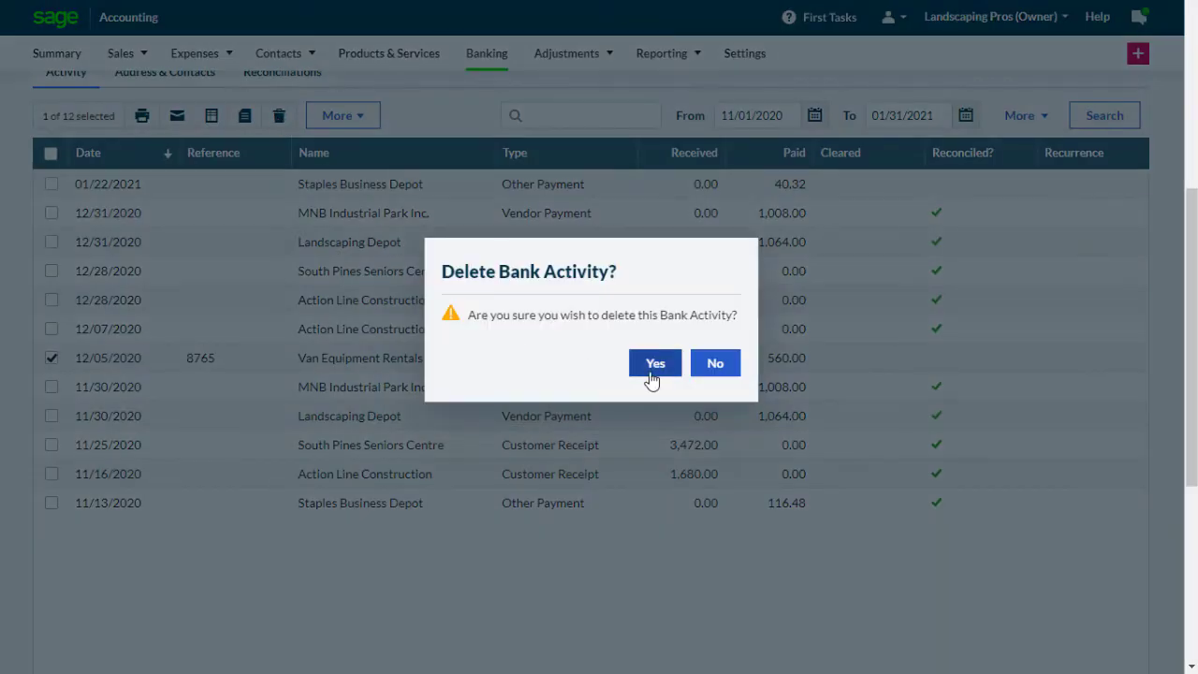
pyautogui.click(654, 363)
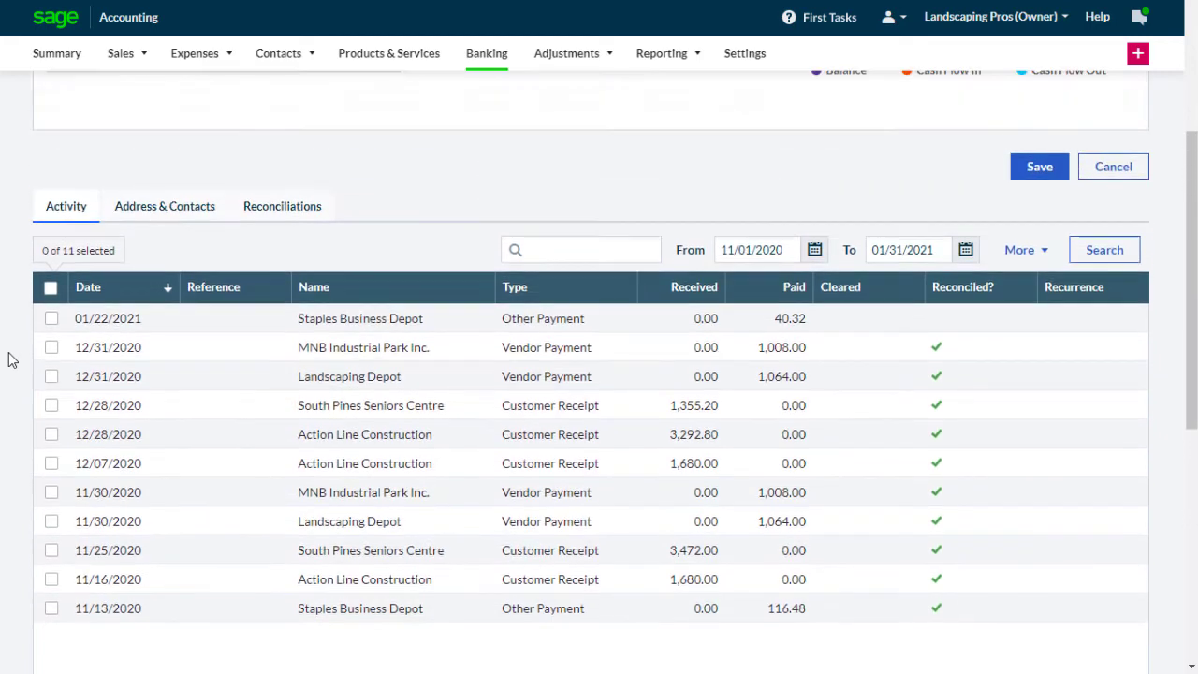
# Save a 116.48 Other Receipt refund from Staples Business Depot to 6700 Office Supplies.
pyautogui.click(930, 174)
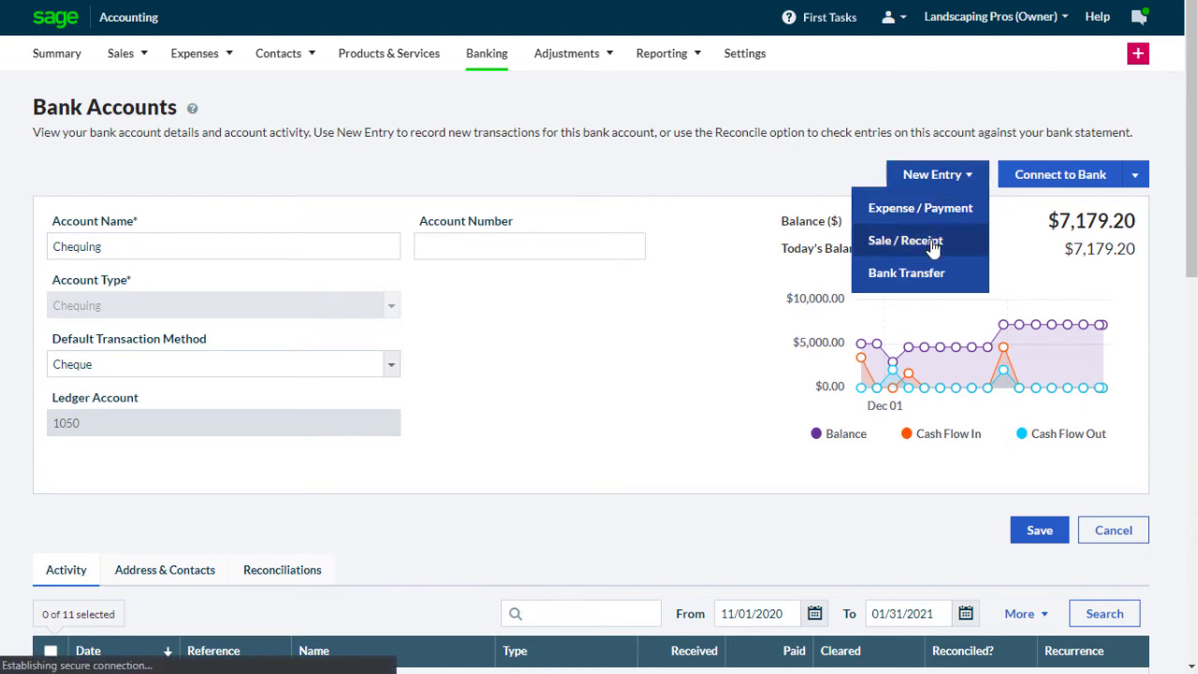
pyautogui.click(905, 240)
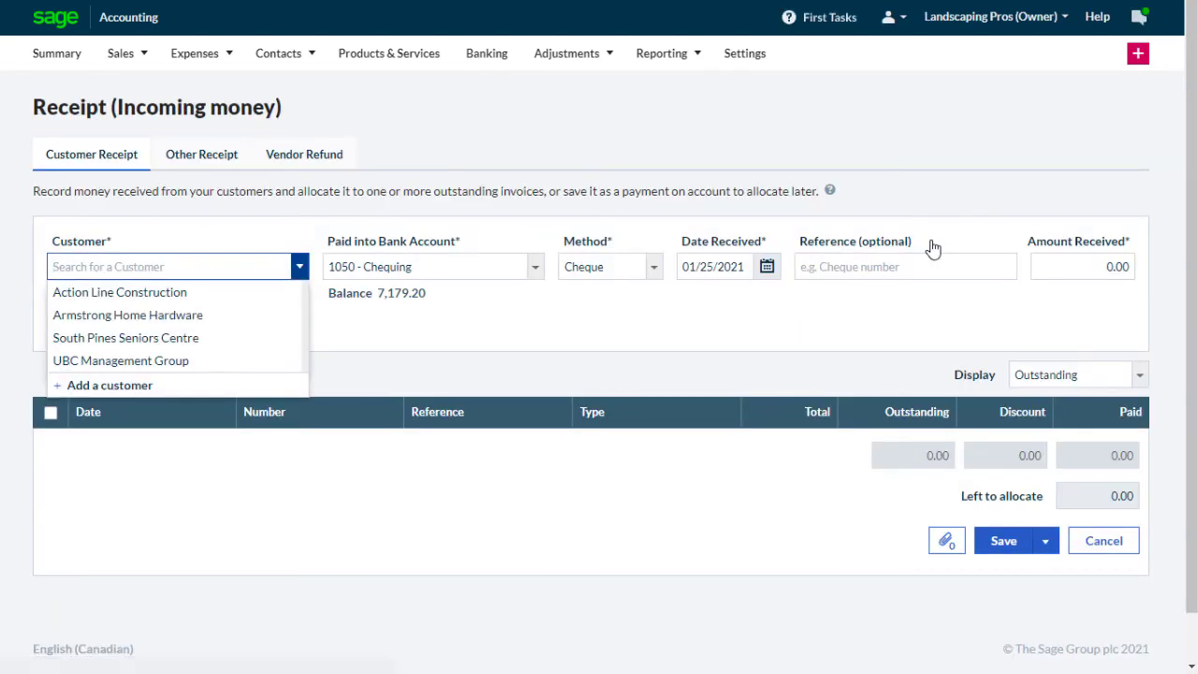
pyautogui.click(201, 154)
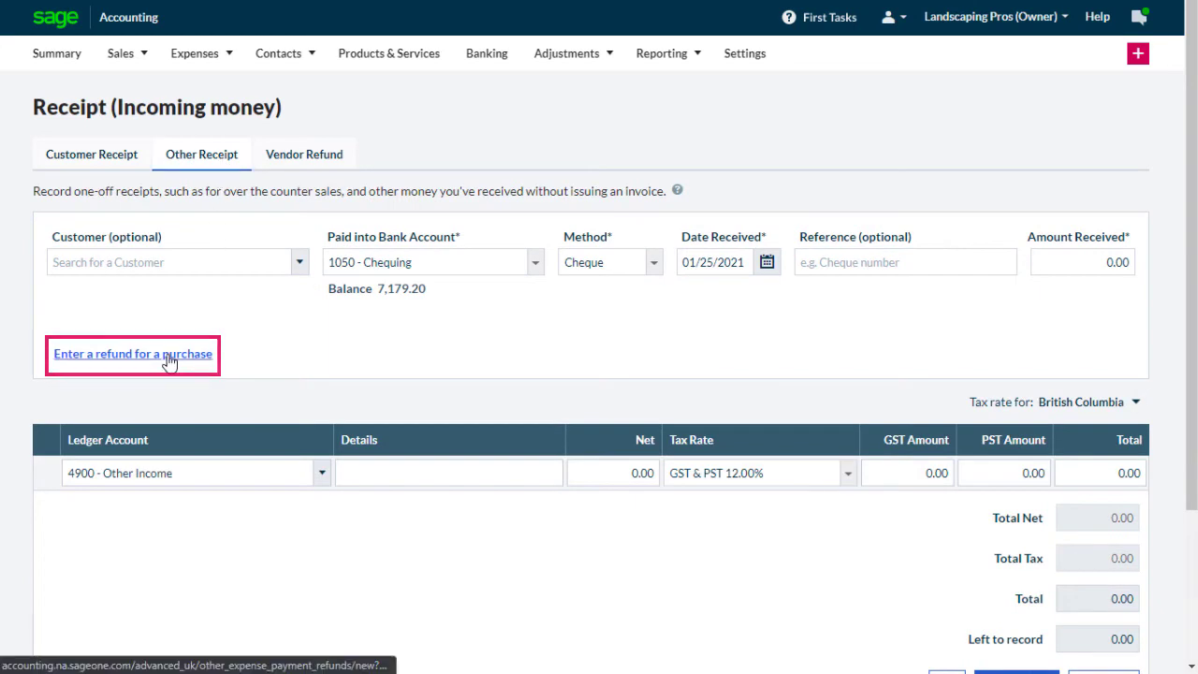
pyautogui.click(132, 354)
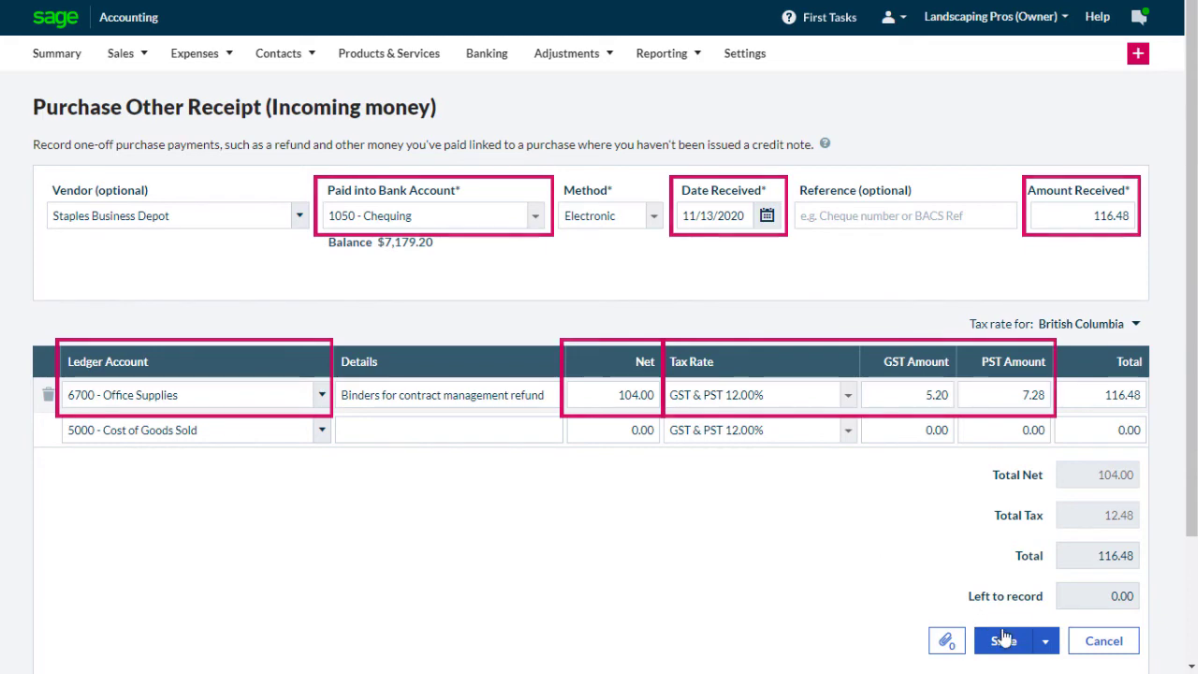
pyautogui.click(1002, 640)
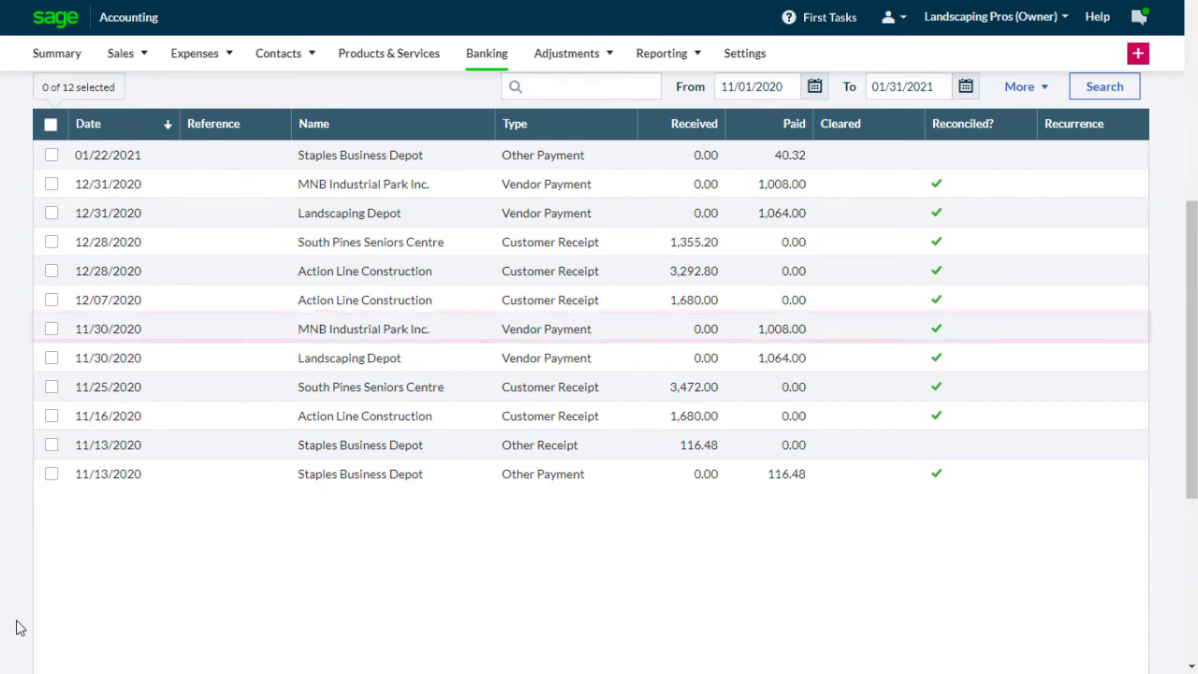
# Unallocate the 11/30/2020 MNB payment from its 11/01/2020 invoice and save as payment on account.
pyautogui.click(363, 329)
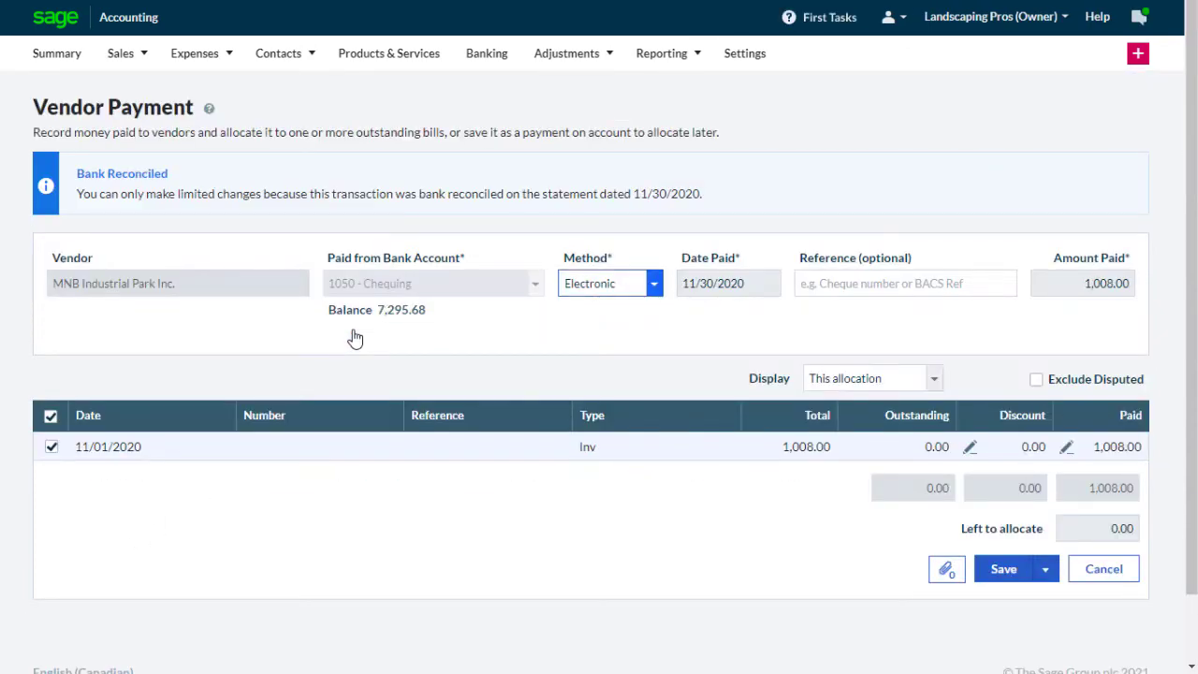
pyautogui.moveTo(259, 380)
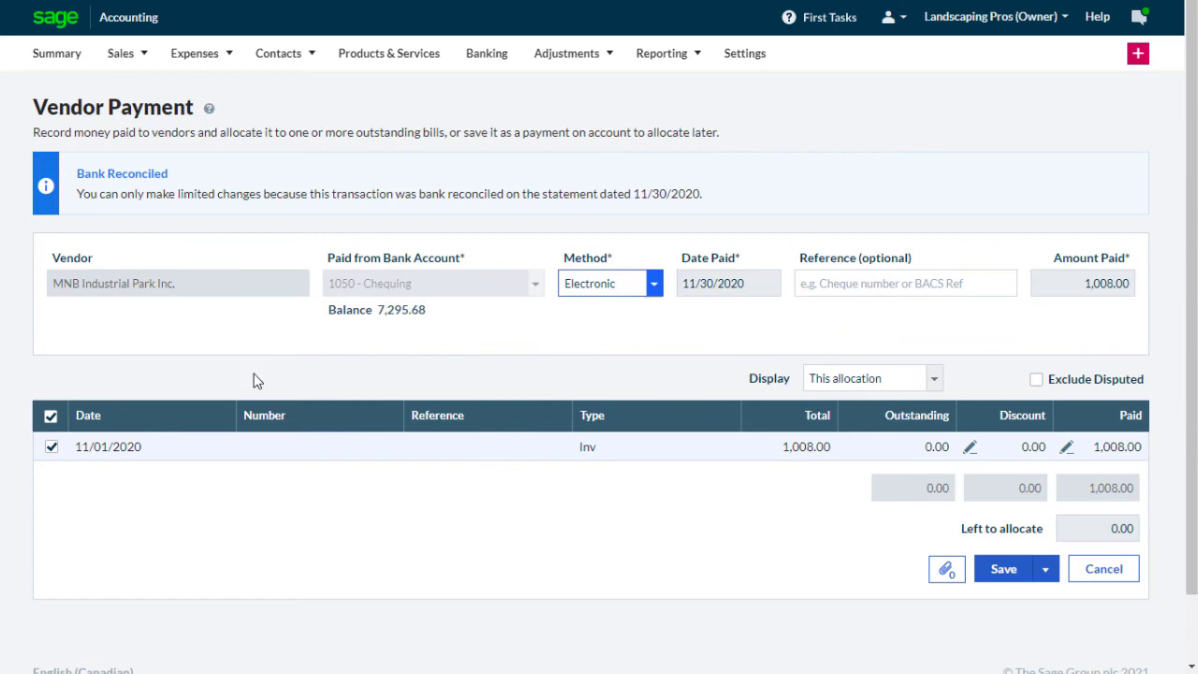
pyautogui.click(51, 446)
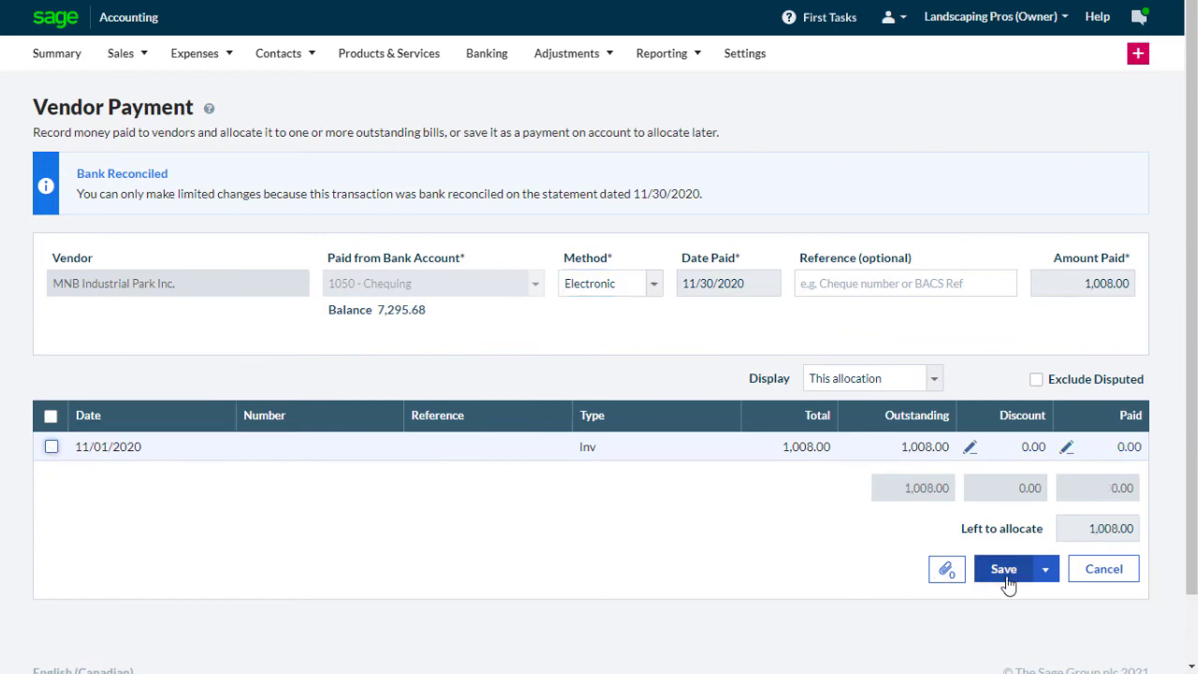
pyautogui.click(1003, 568)
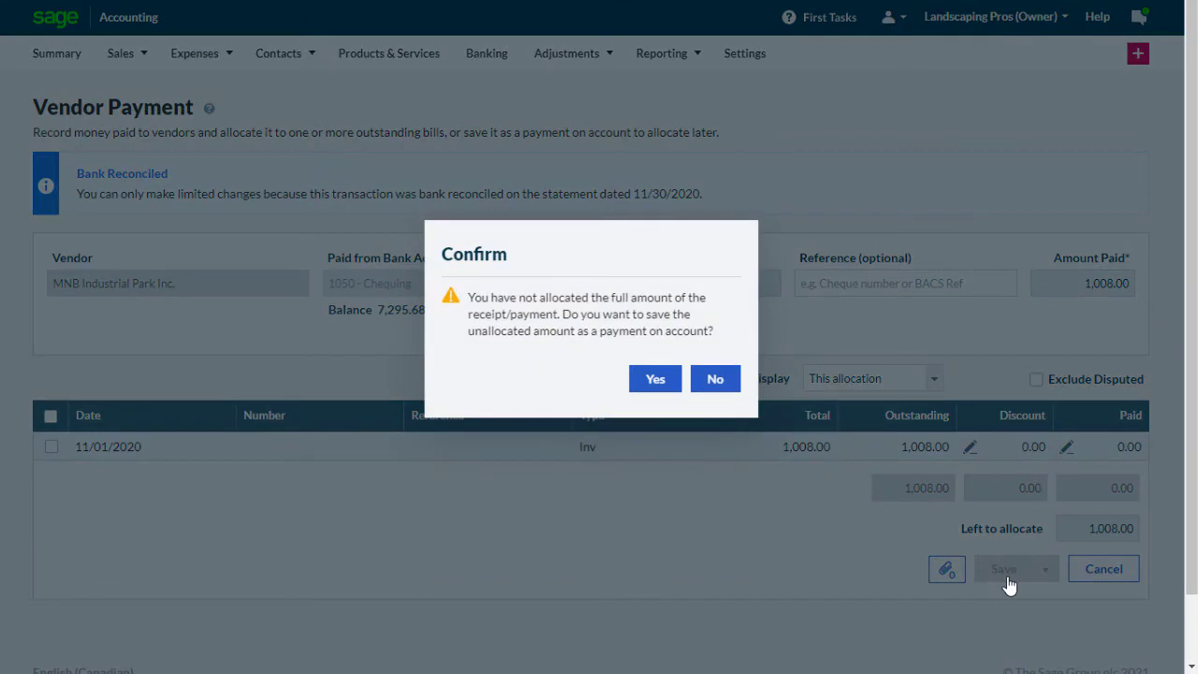
pyautogui.moveTo(733, 447)
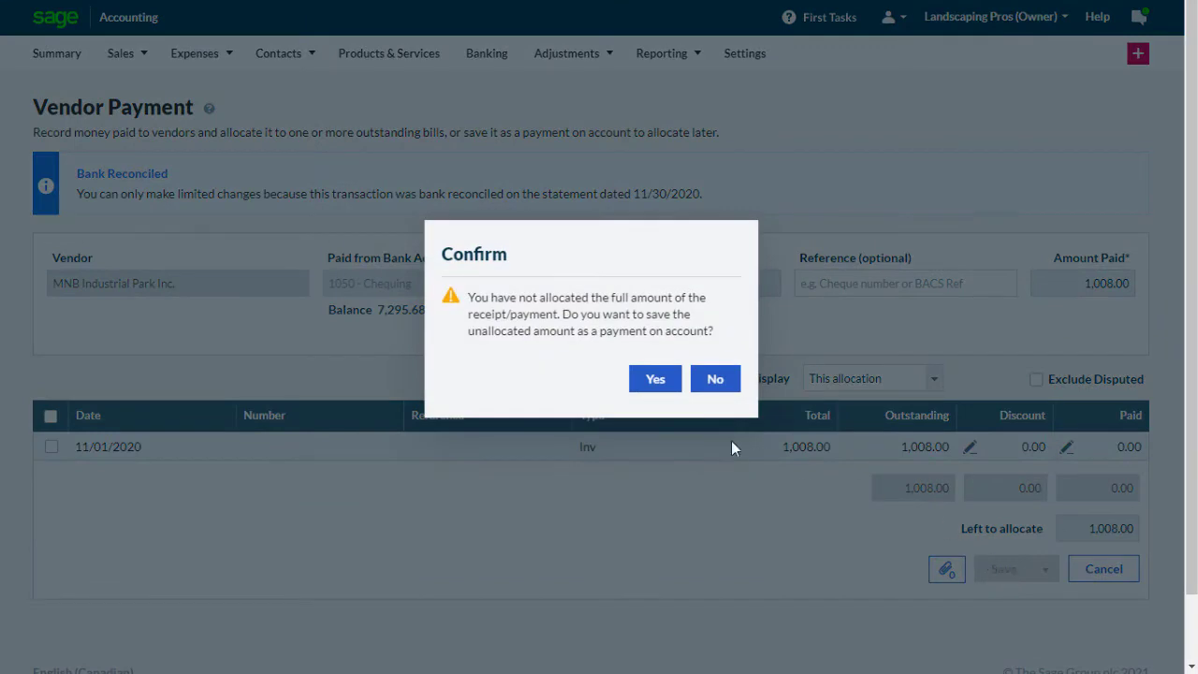
pyautogui.click(654, 378)
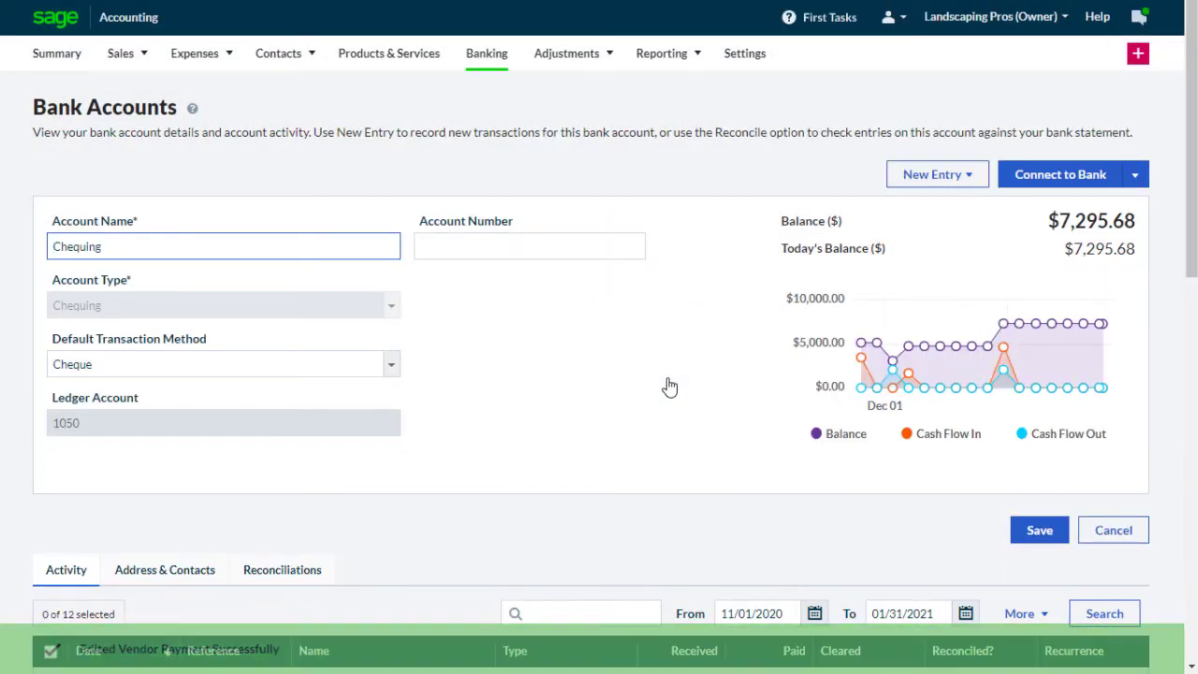
# Save an 11/30/2020 vendor refund from MNB Industrial Park Inc. applied to the 1,008.00 on-account payment.
pyautogui.click(936, 174)
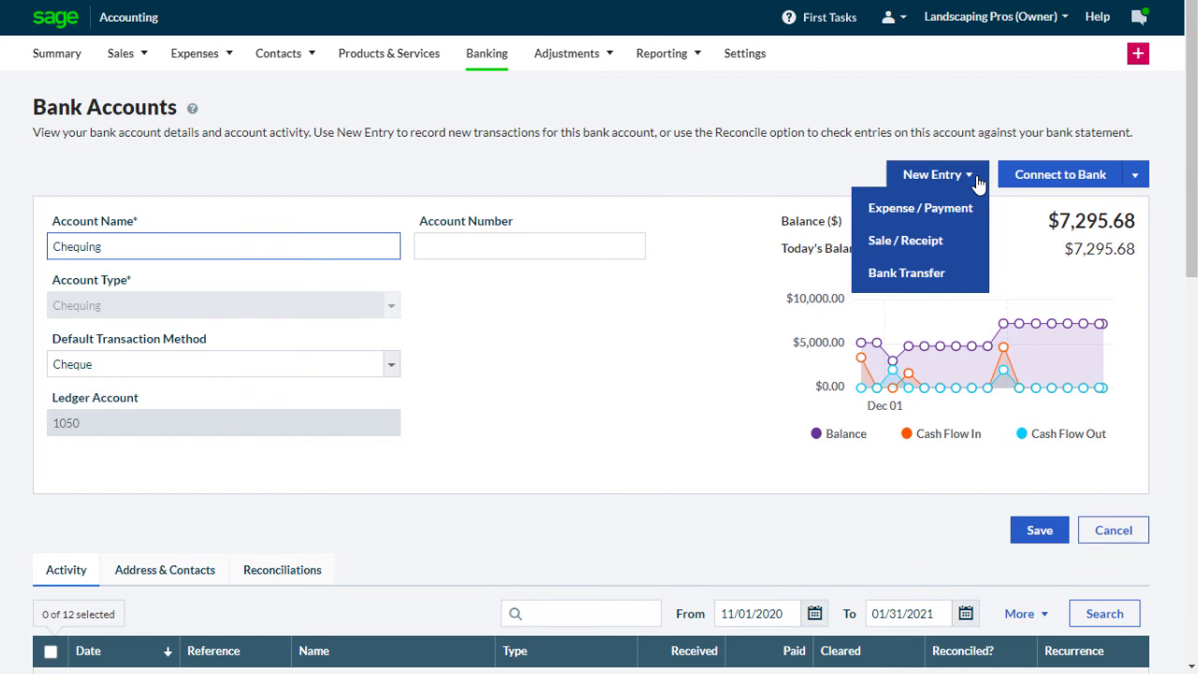
pyautogui.click(904, 241)
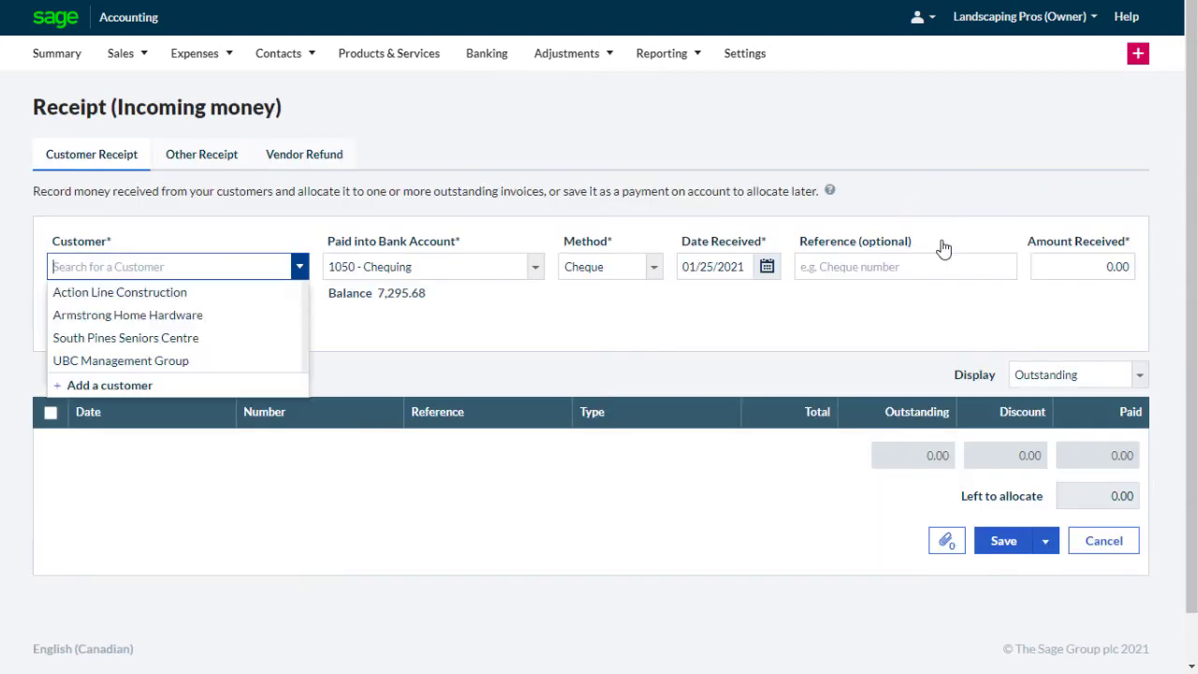
pyautogui.click(303, 155)
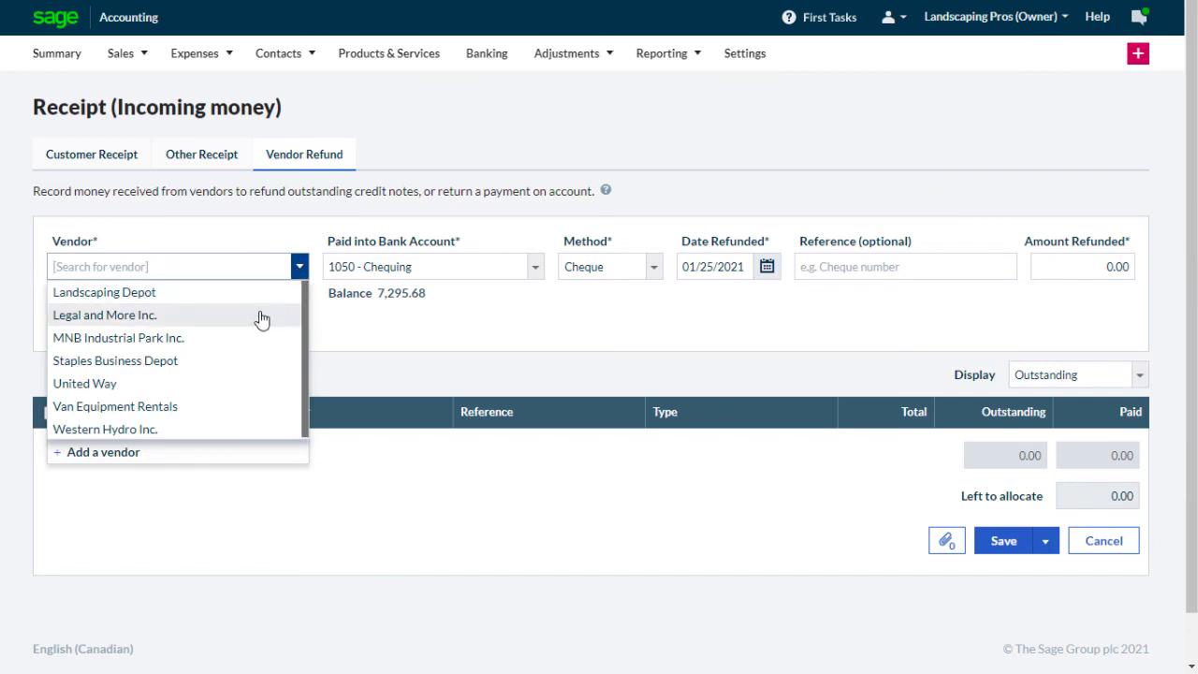
pyautogui.click(118, 337)
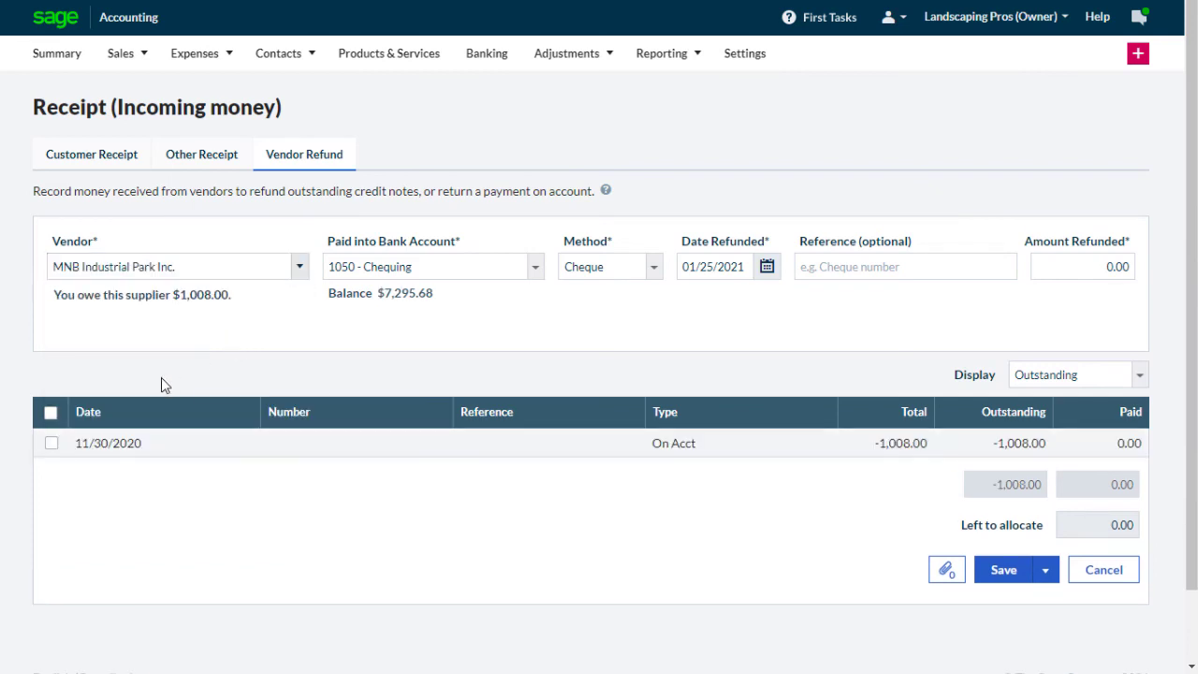
pyautogui.click(51, 442)
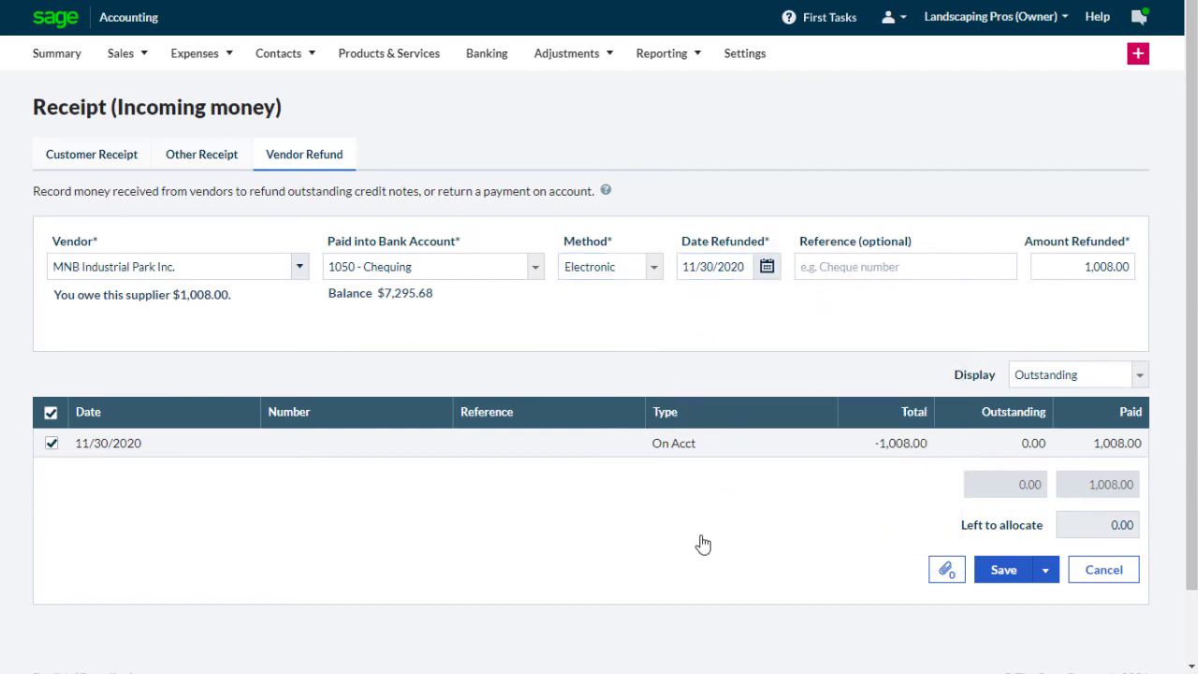
pyautogui.click(1002, 569)
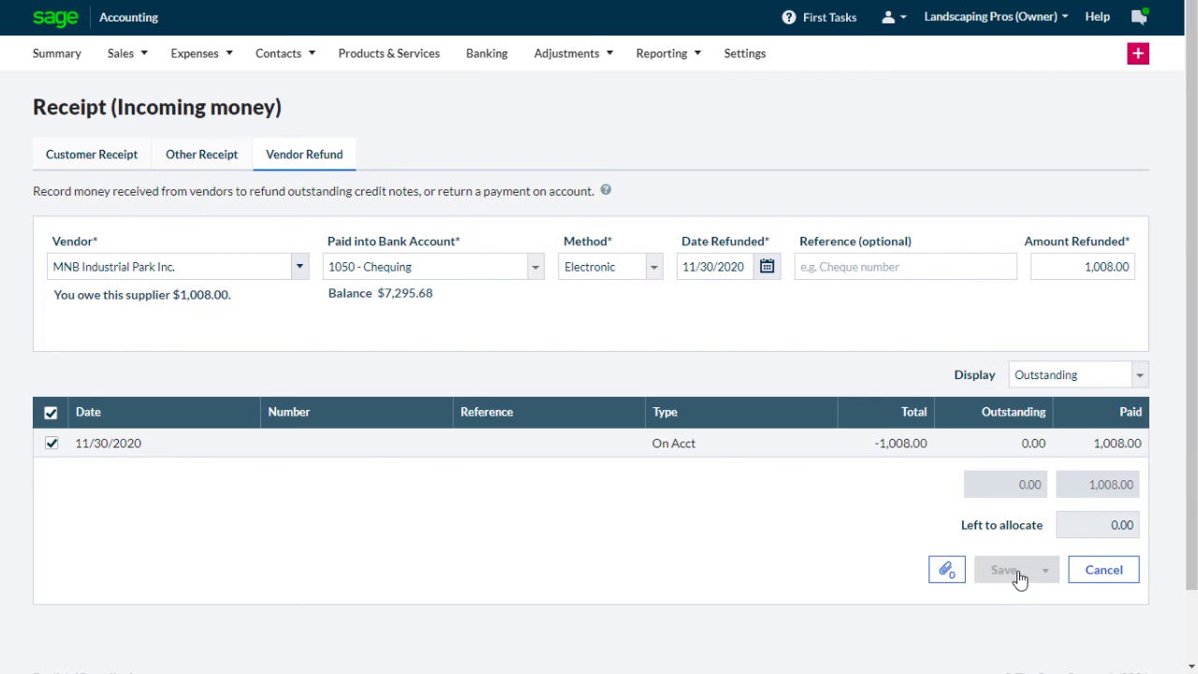